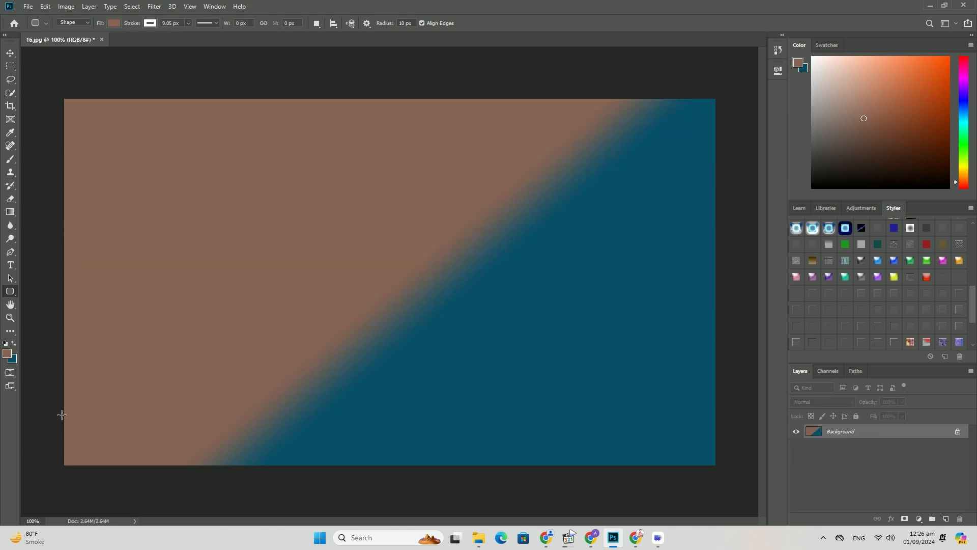
Step: Recolor the background gradient to dark blue and teal using foreground colour #1f8687
click(6, 351)
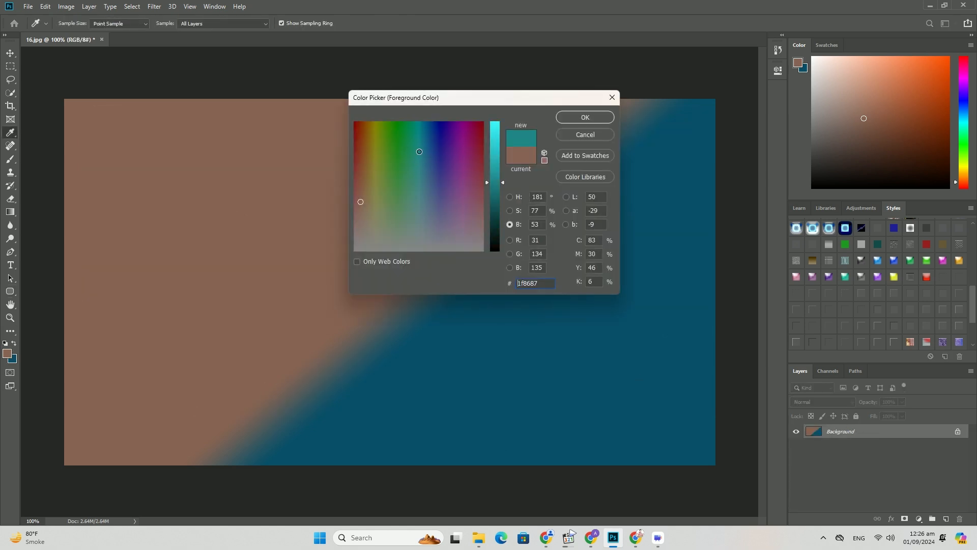
click(584, 117)
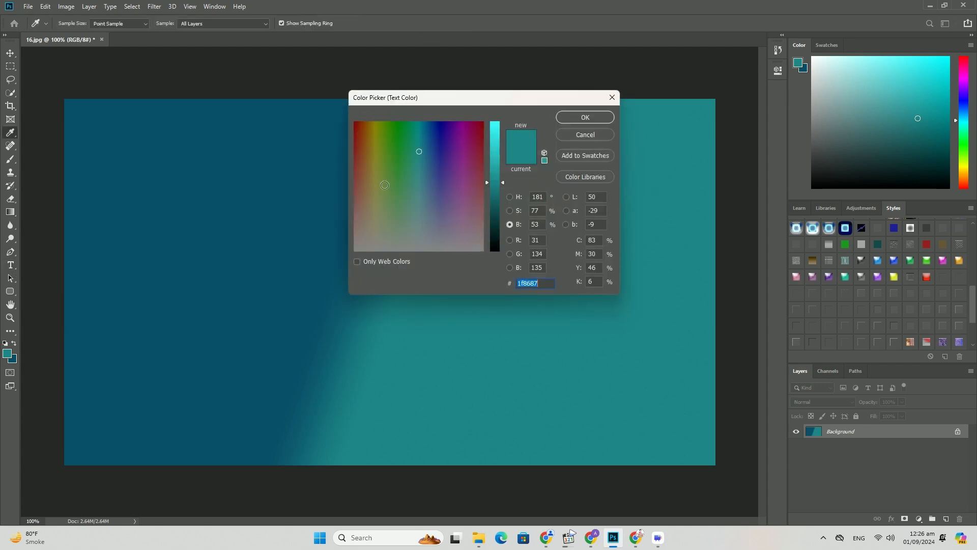
Step: Add large olive Impact text 'VFVGXC' across the middle of the canvas
click(586, 117)
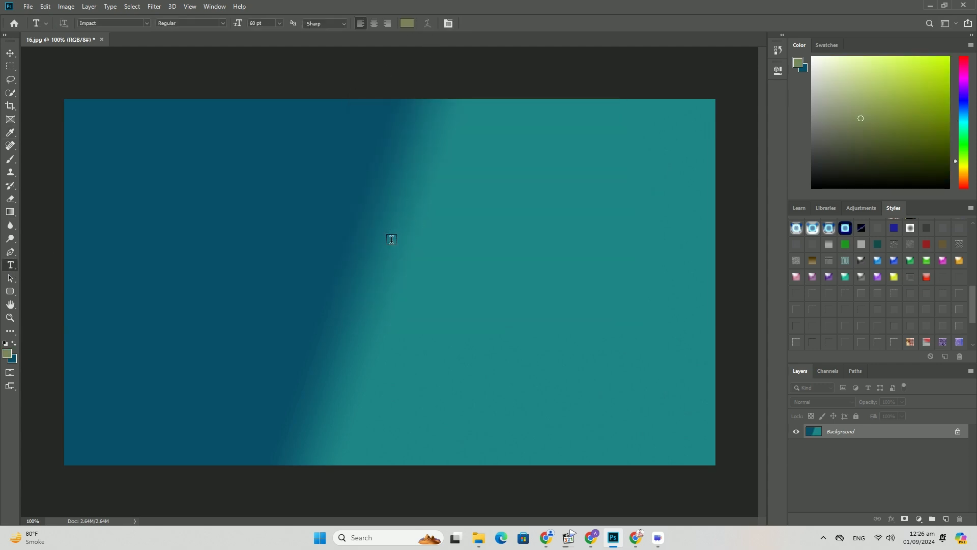
text(VFVGXC)
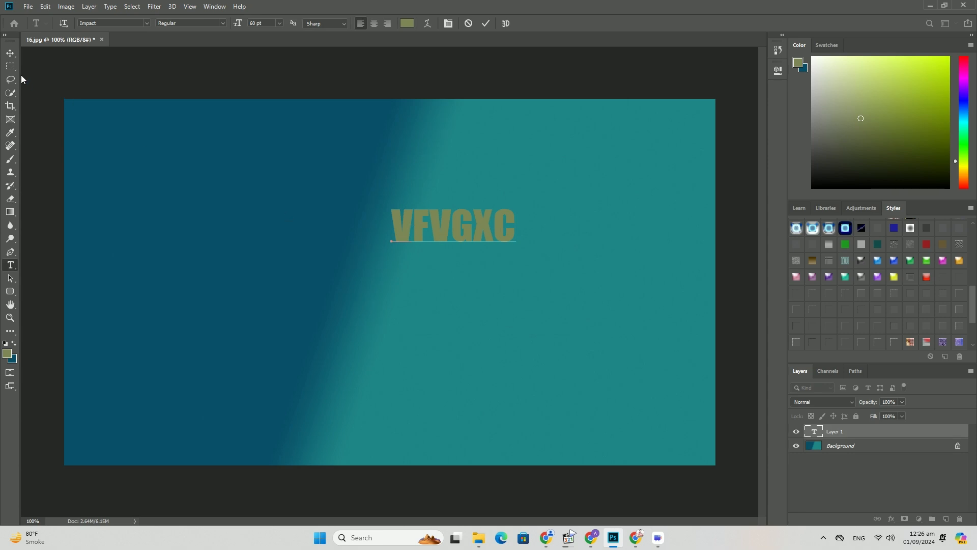
click(7, 50)
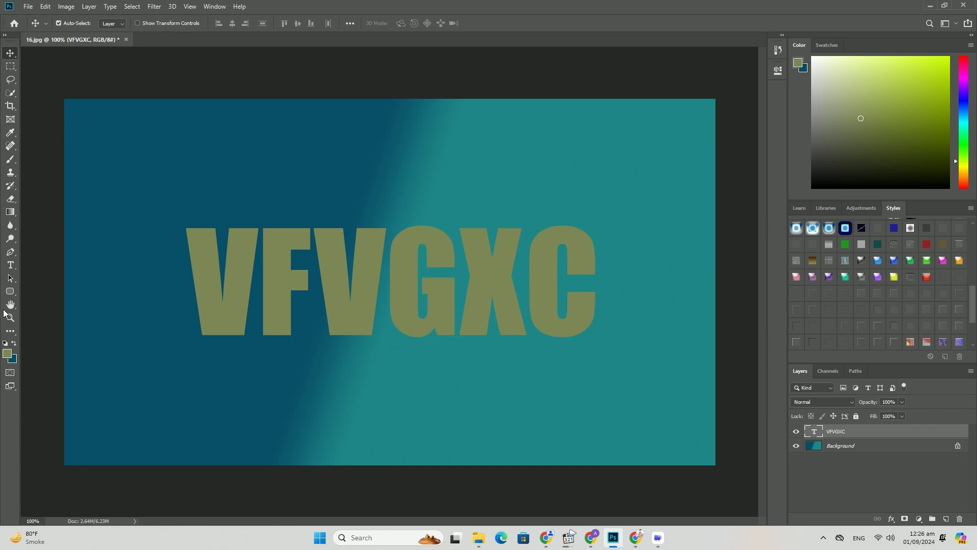
Step: Draw nested styled rounded rectangles framing the text, plus a pale bar above
drag(108, 162, 579, 437)
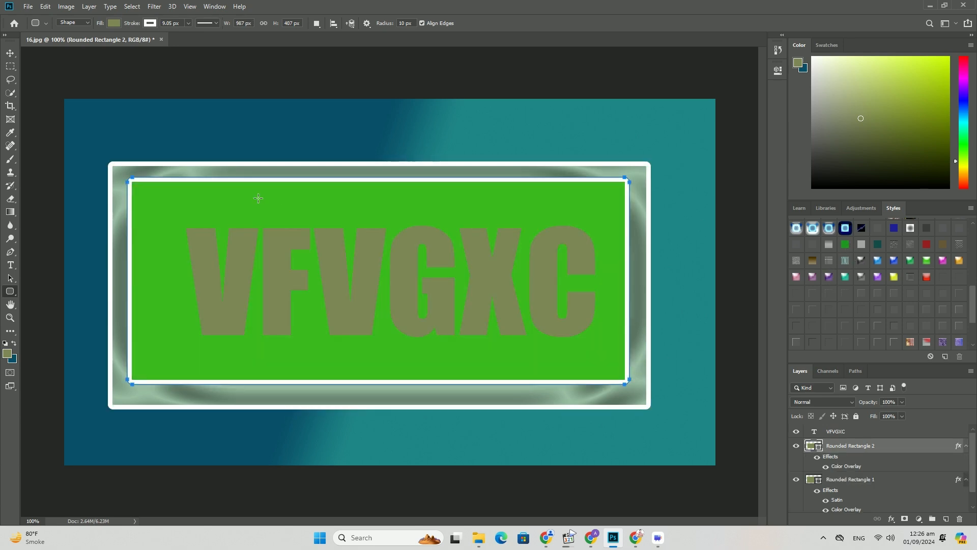
drag(131, 181, 609, 365)
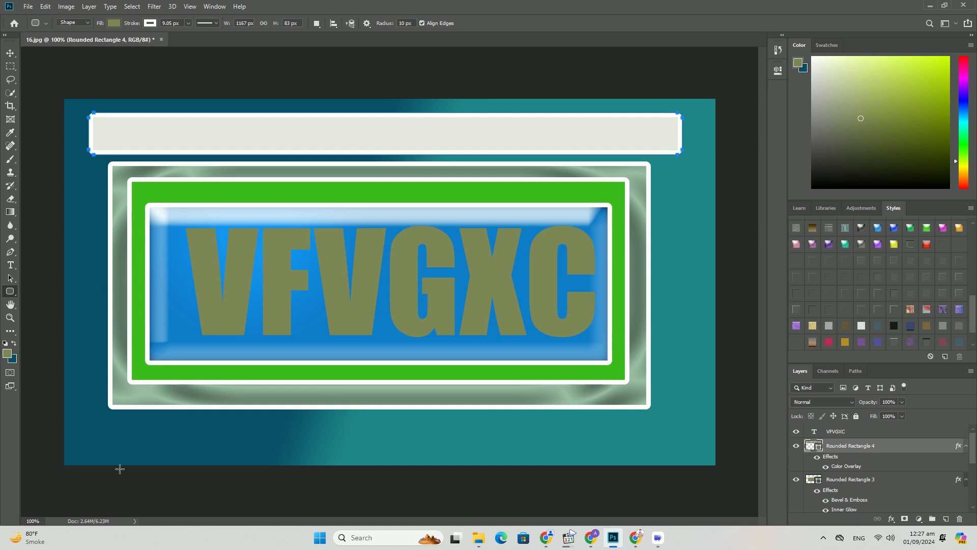
Step: Add a pink bar below the frame and a thin brown bar inside the top bar
drag(89, 416, 672, 454)
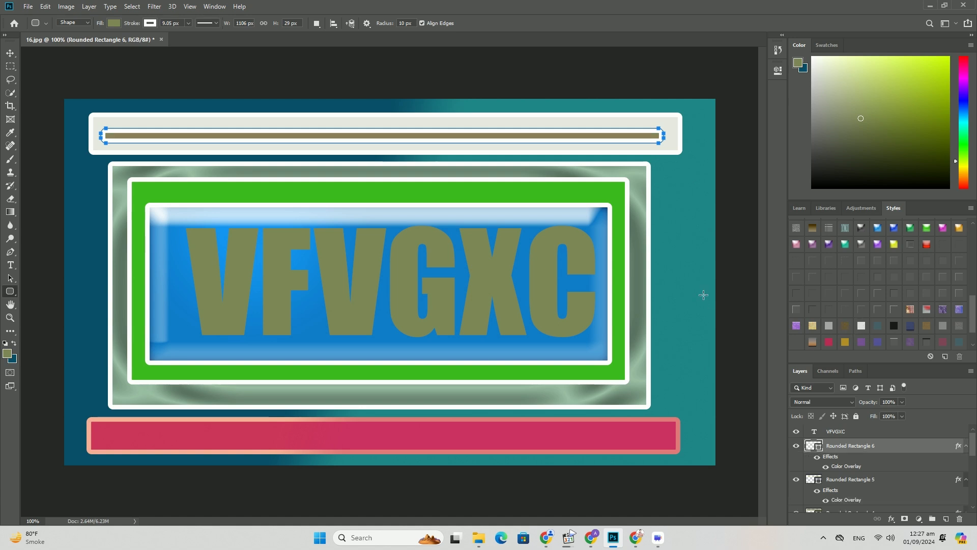
drag(657, 193, 707, 381)
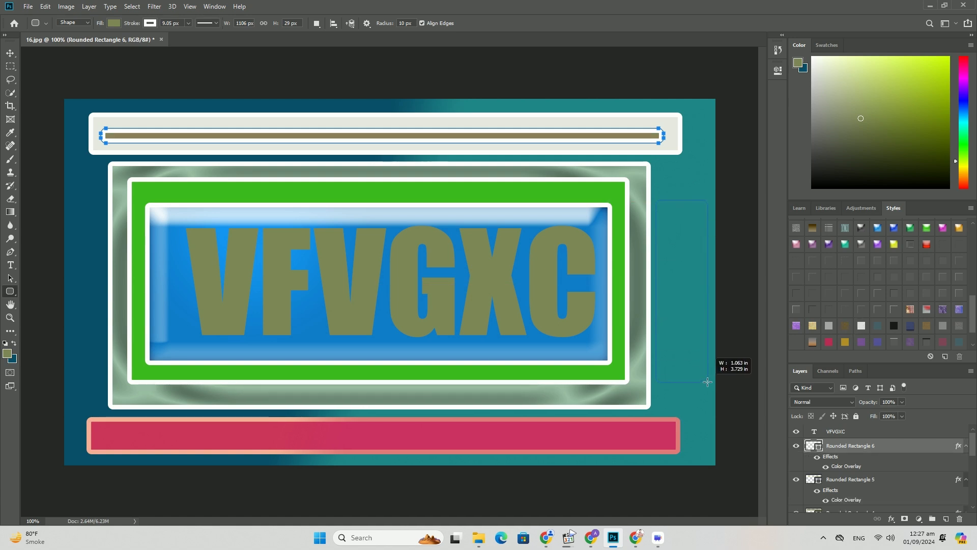